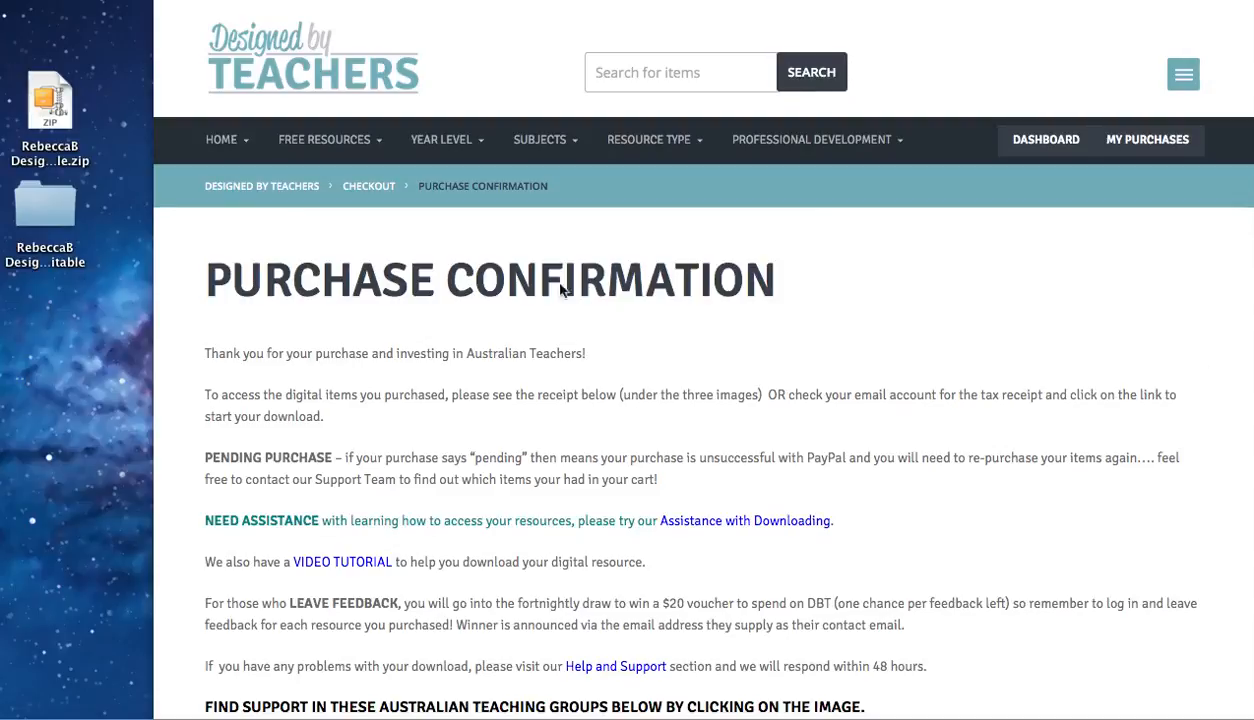
Step: Scroll the purchase confirmation down to the receipt and Chalkboard Pennant Flags product listing
scroll(down, 3)
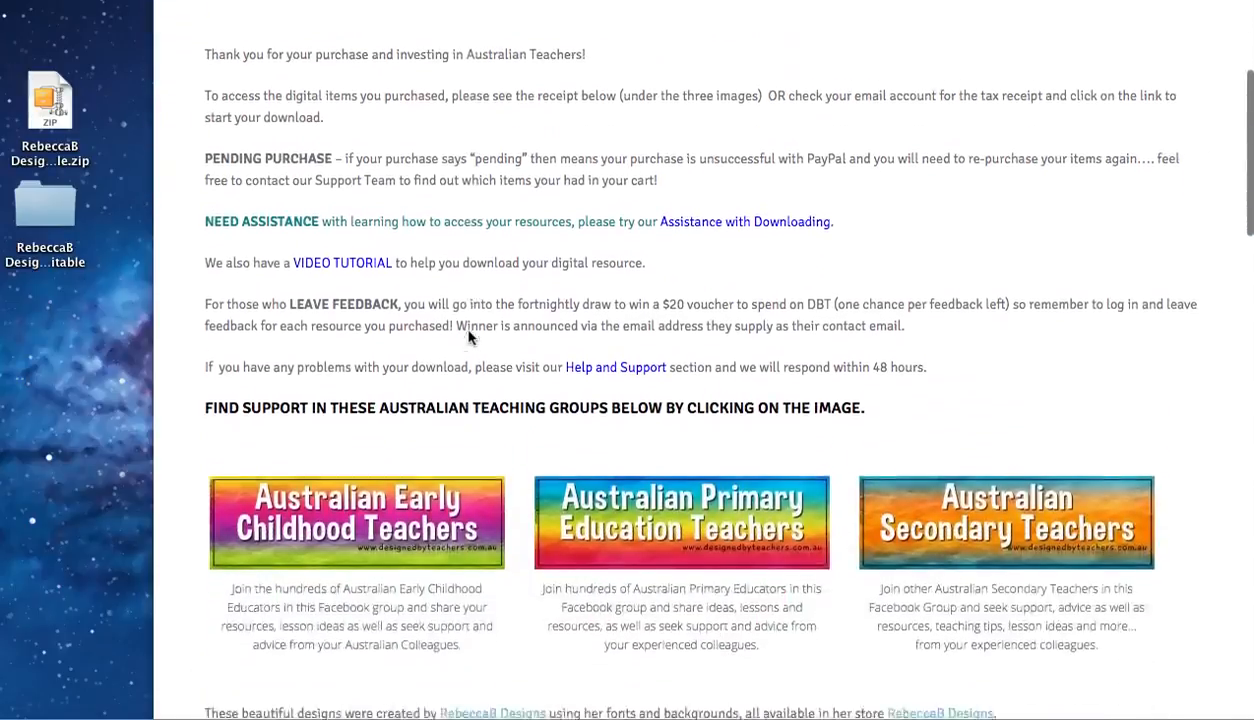
scroll(down, 3)
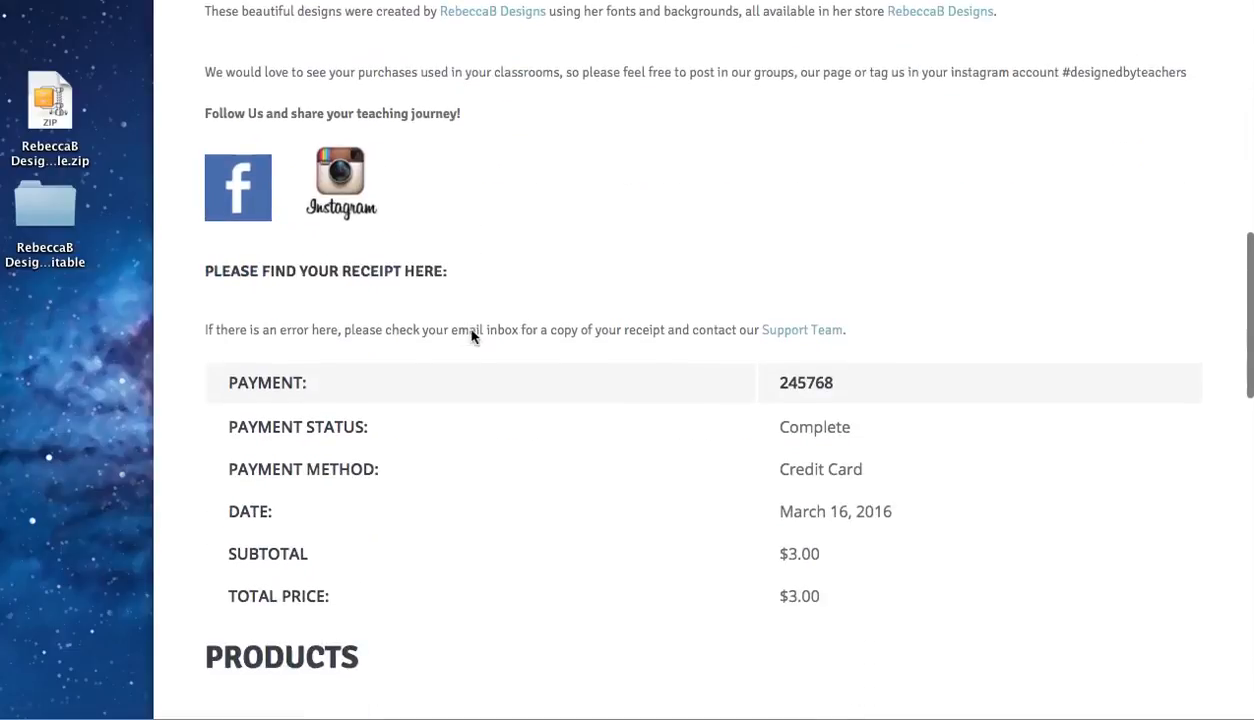
scroll(down, 3)
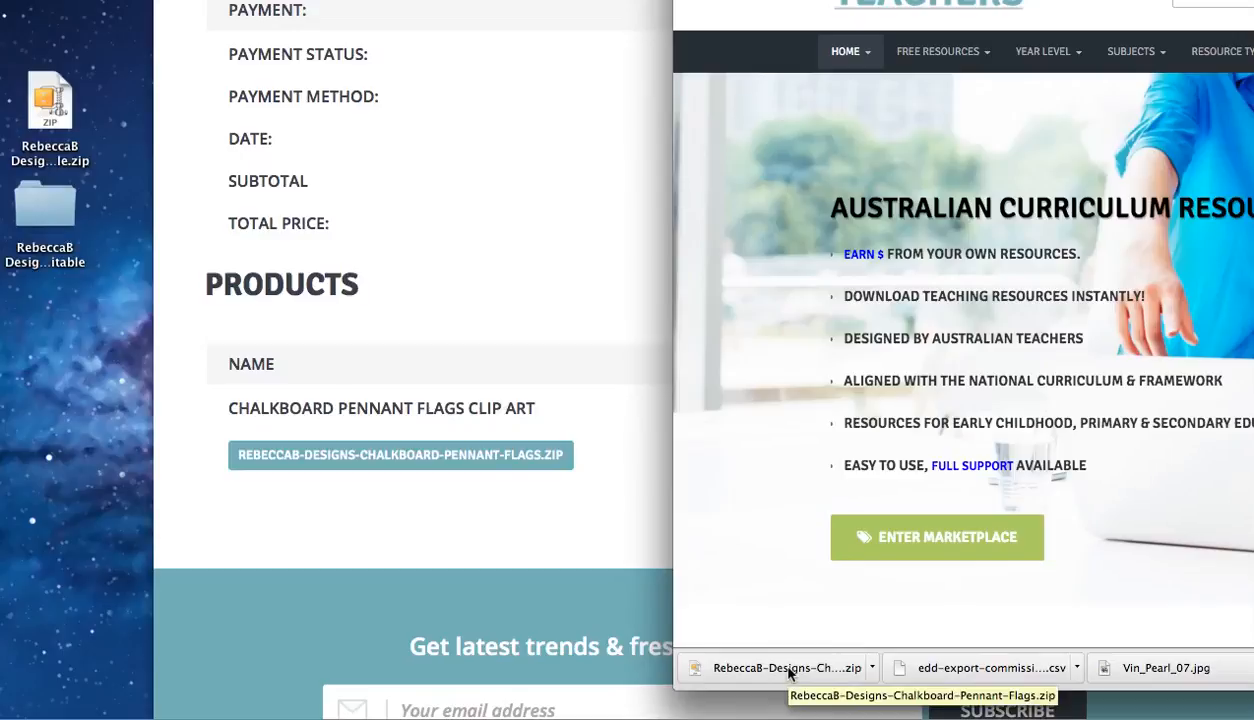
mouse_move(700, 680)
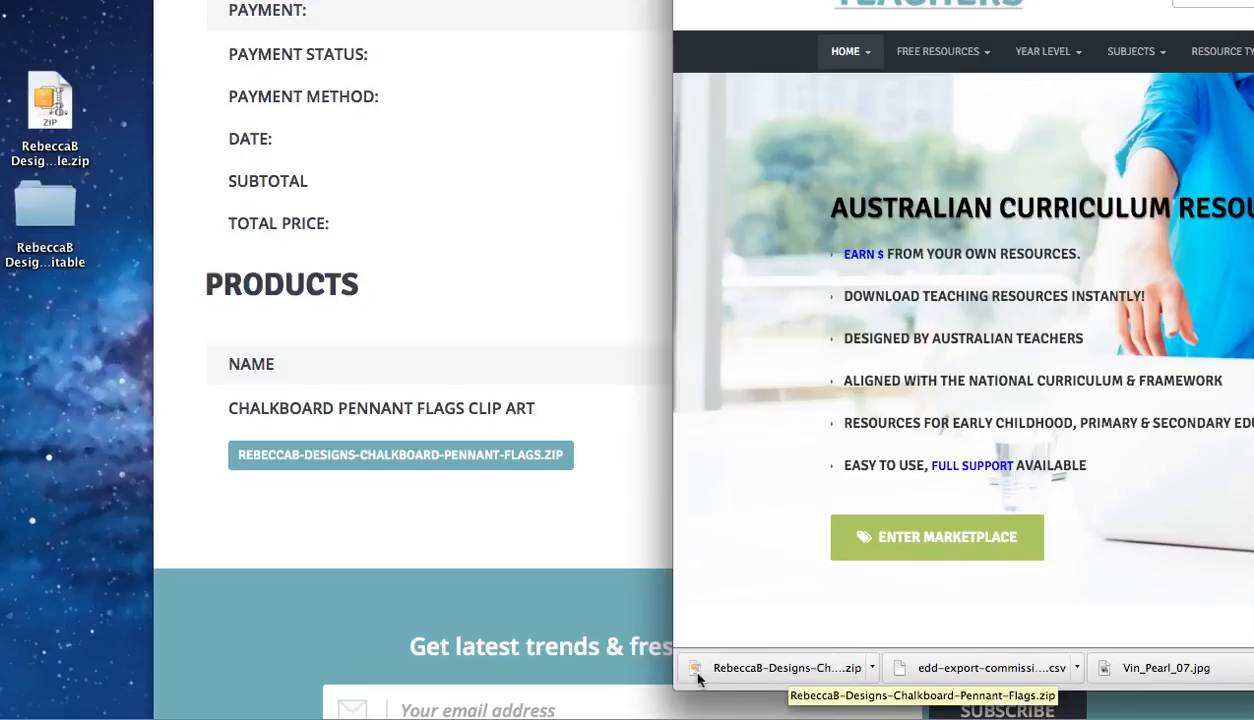
mouse_move(520, 564)
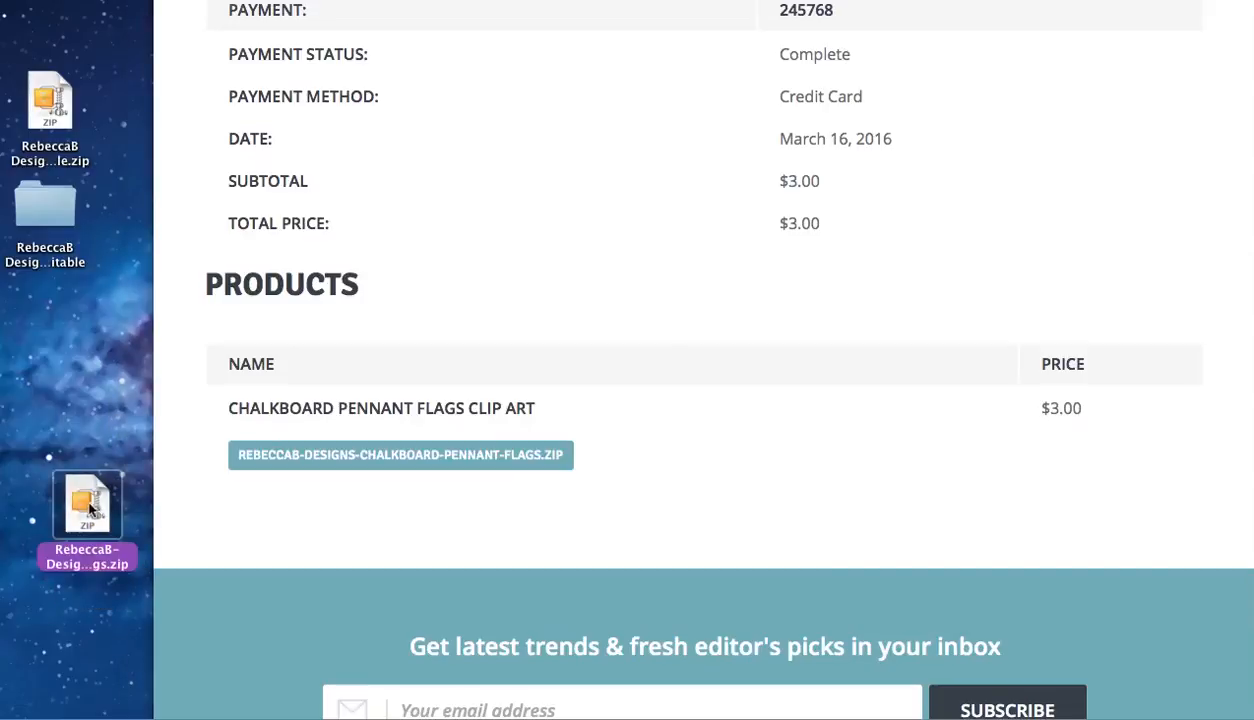
Step: Open the Chalkboard Pennant Flags zip on the desktop with Archive Utility
right_click(88, 504)
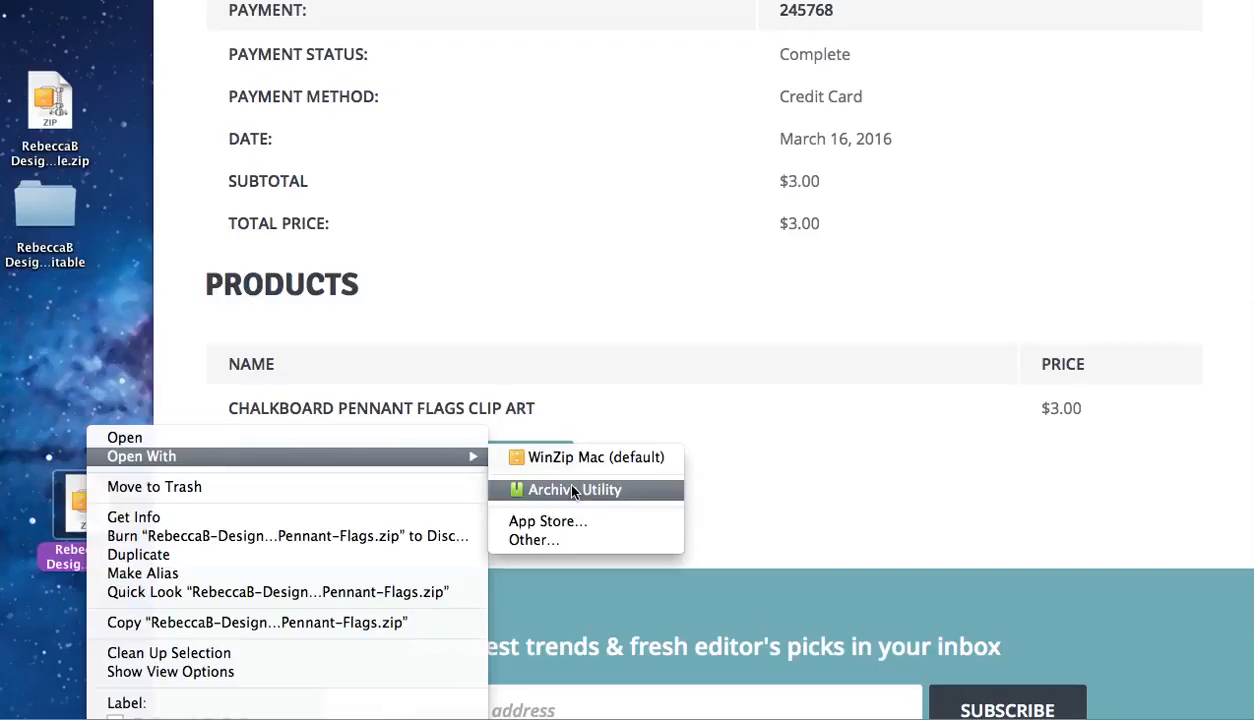
click(574, 488)
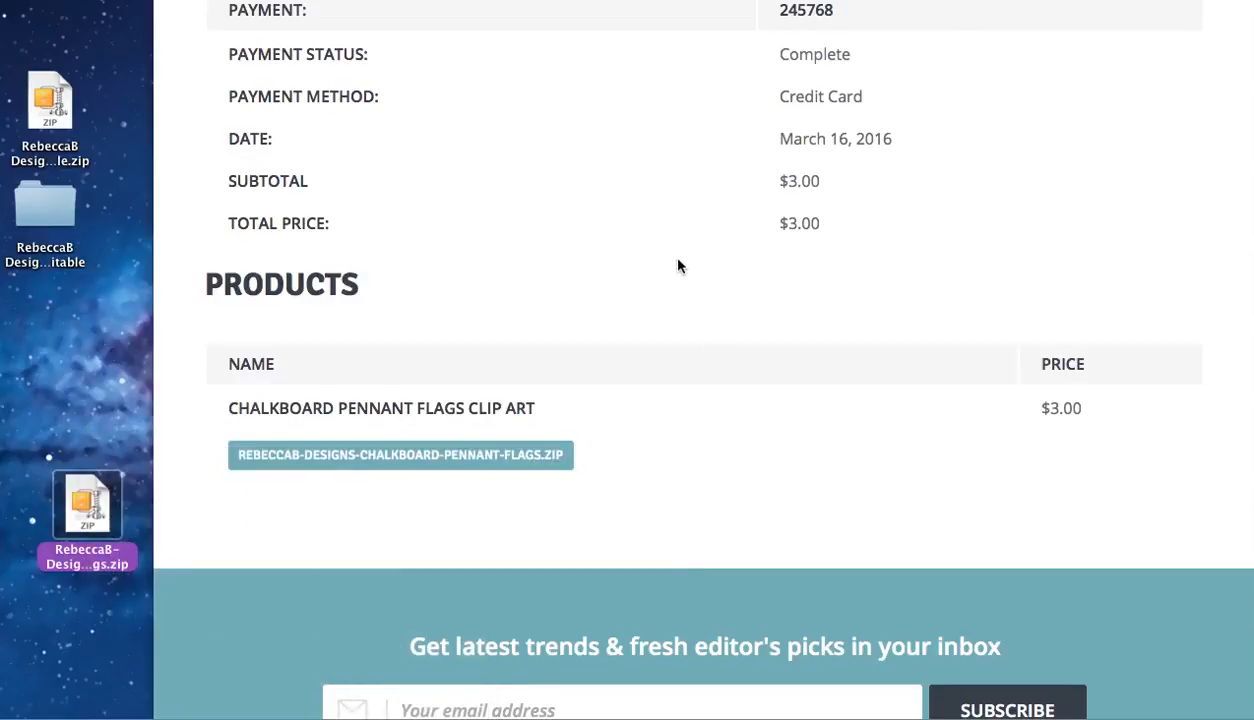
Step: Expand the pennant flags zip into a new folder on the desktop
double_click(88, 504)
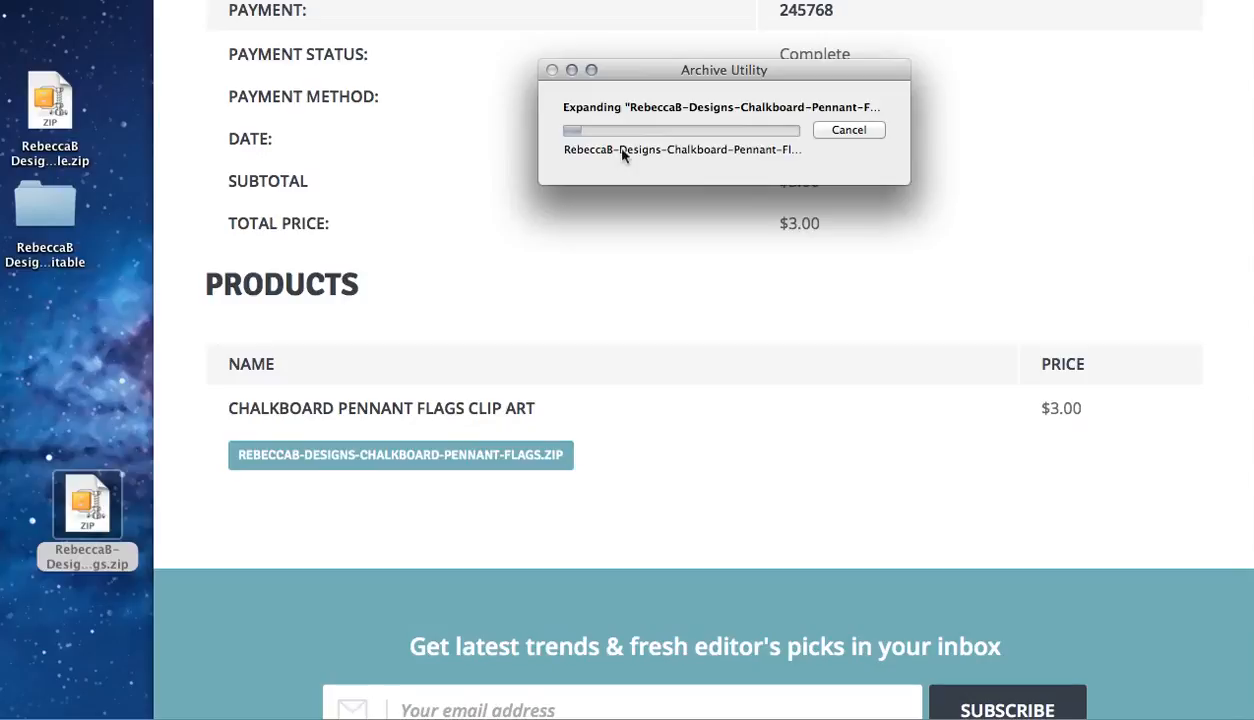
mouse_move(708, 176)
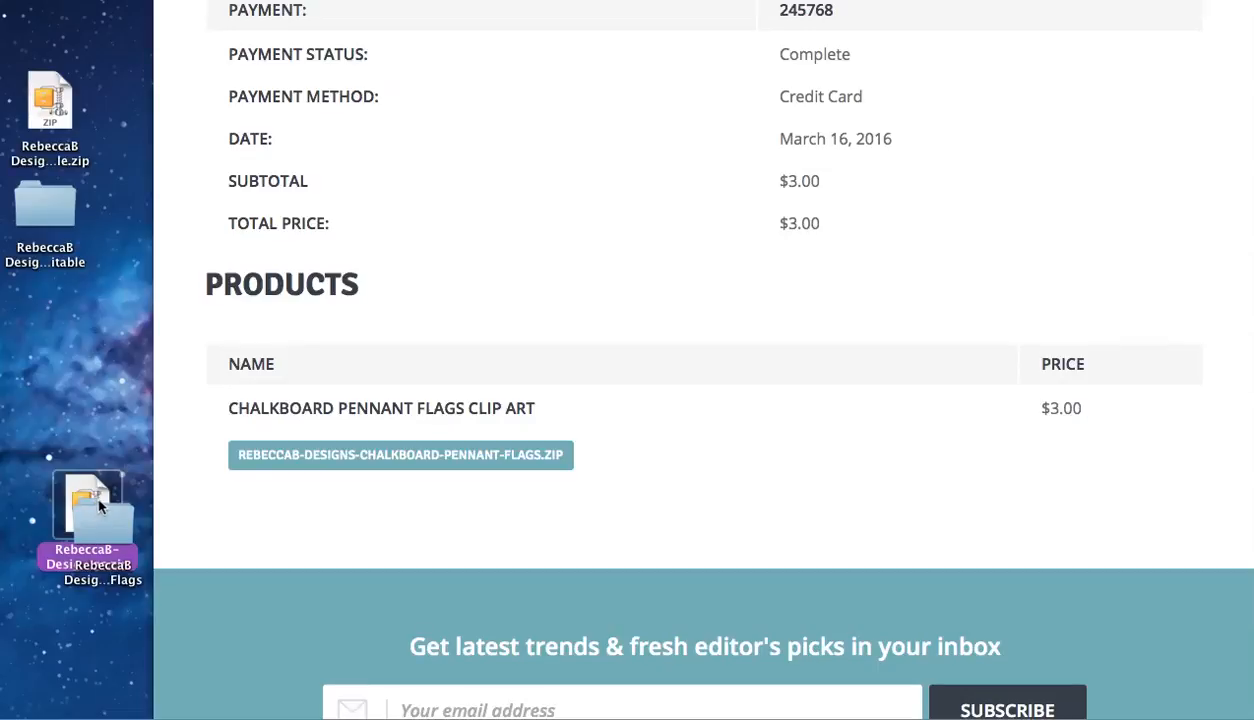
mouse_move(192, 560)
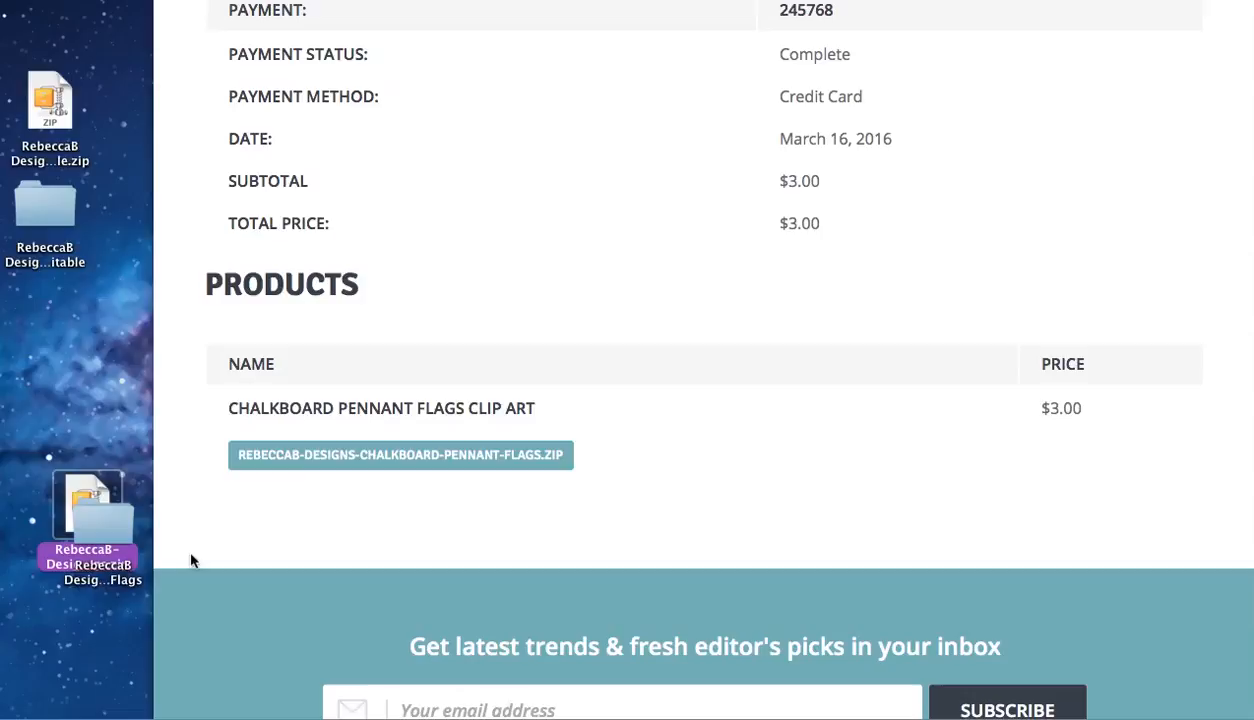
mouse_move(192, 558)
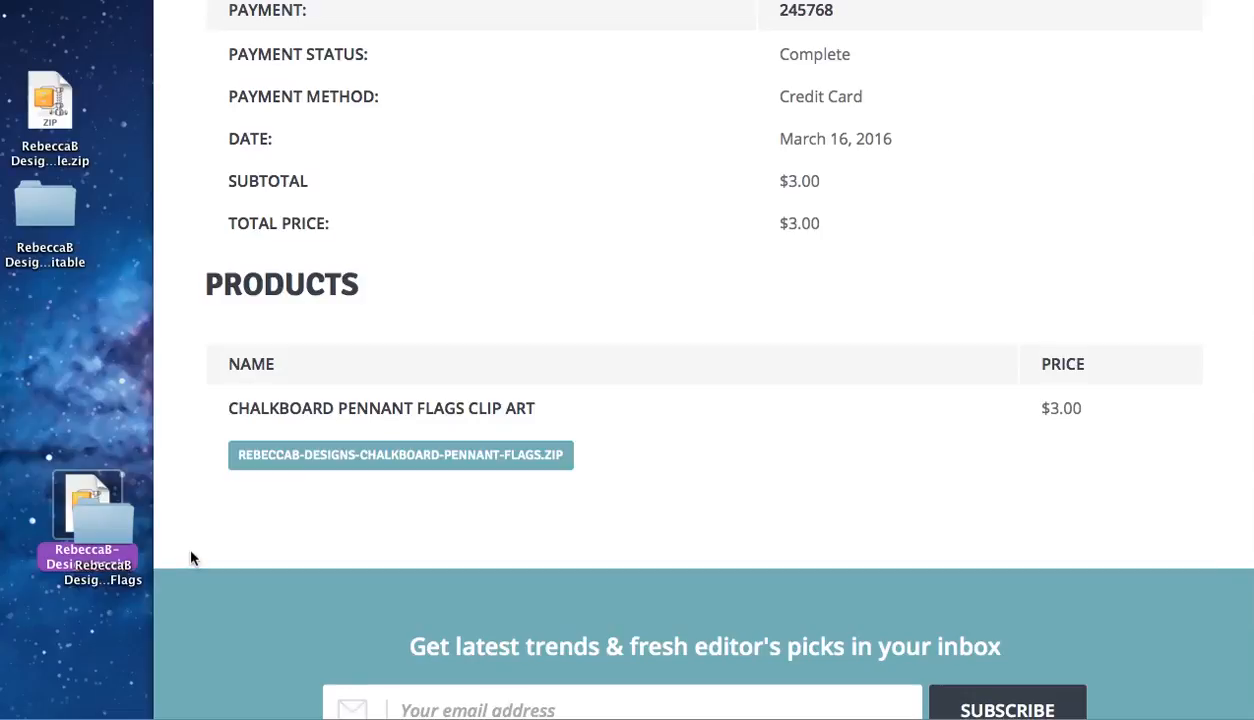
mouse_move(112, 524)
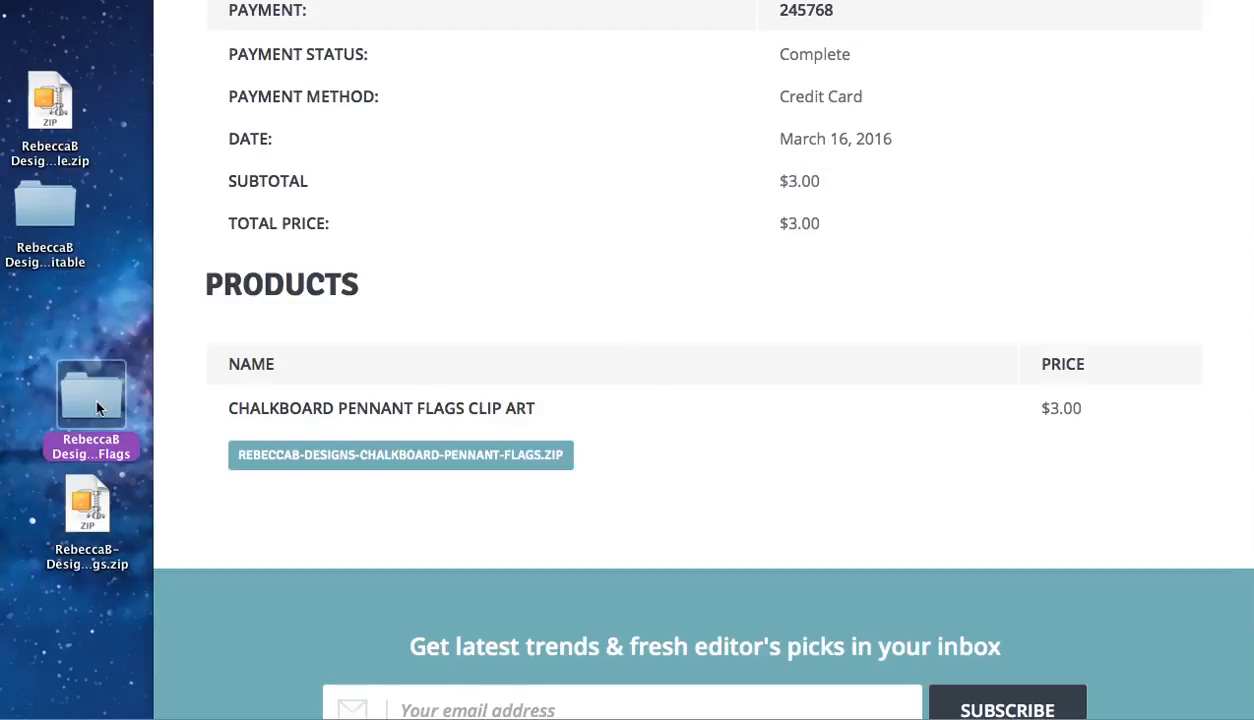
Step: Open the extracted Chalkboard Pennant Flags folder and select the purple chalkboard flag PNG
double_click(90, 390)
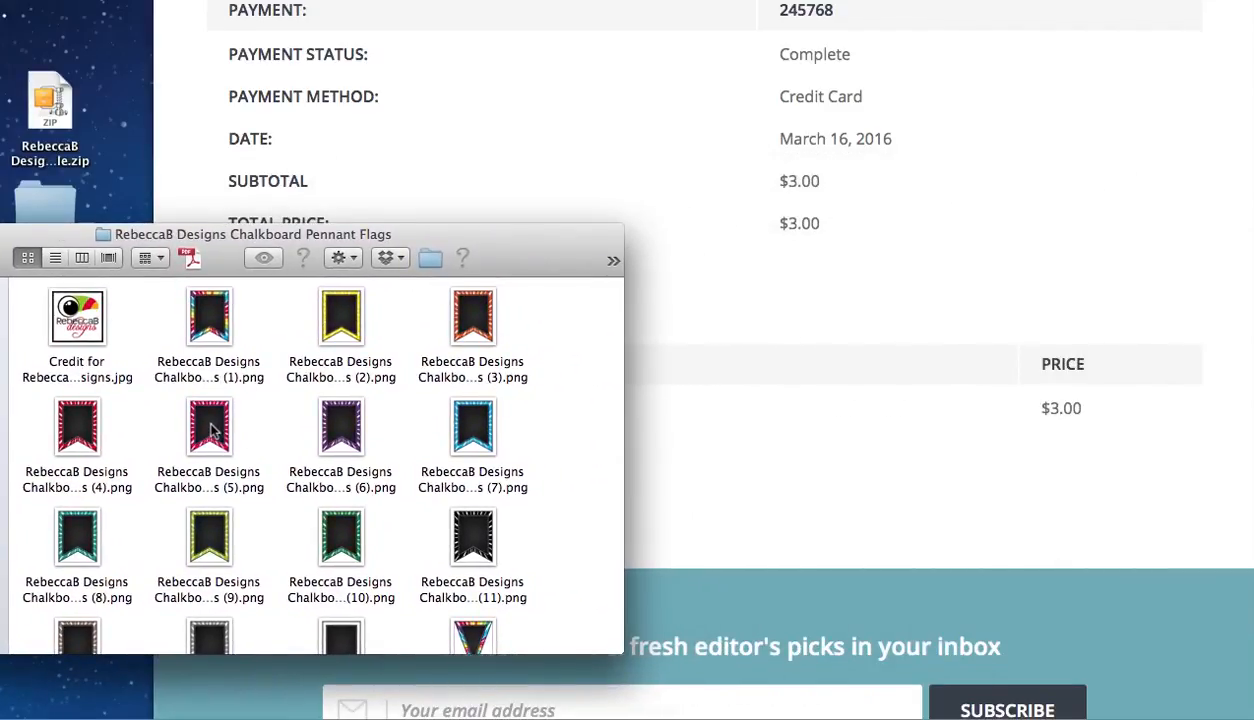
click(340, 428)
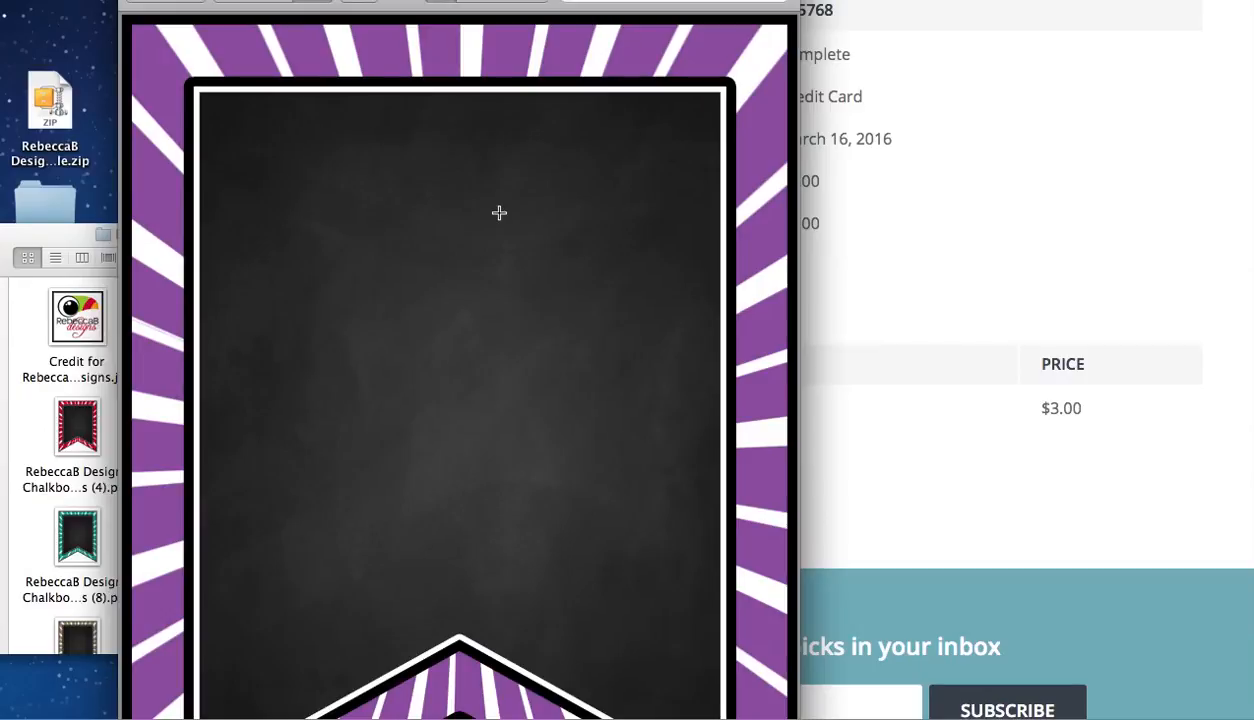
mouse_move(496, 224)
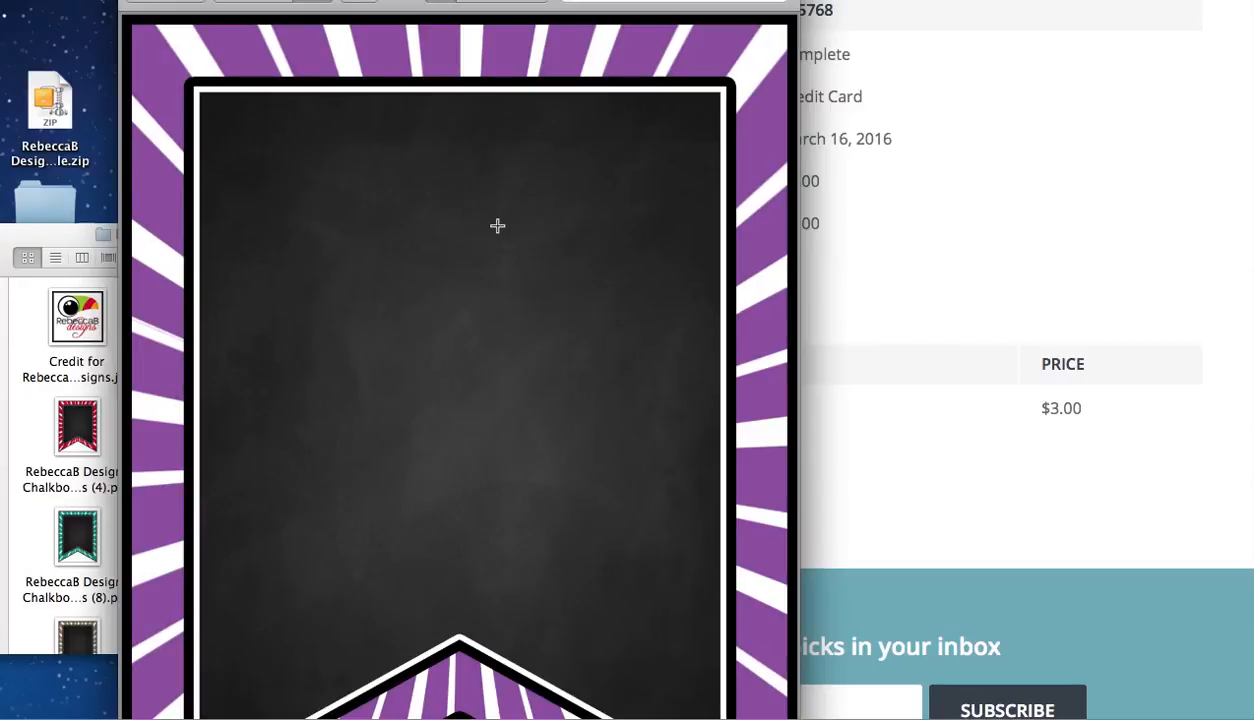
mouse_move(272, 604)
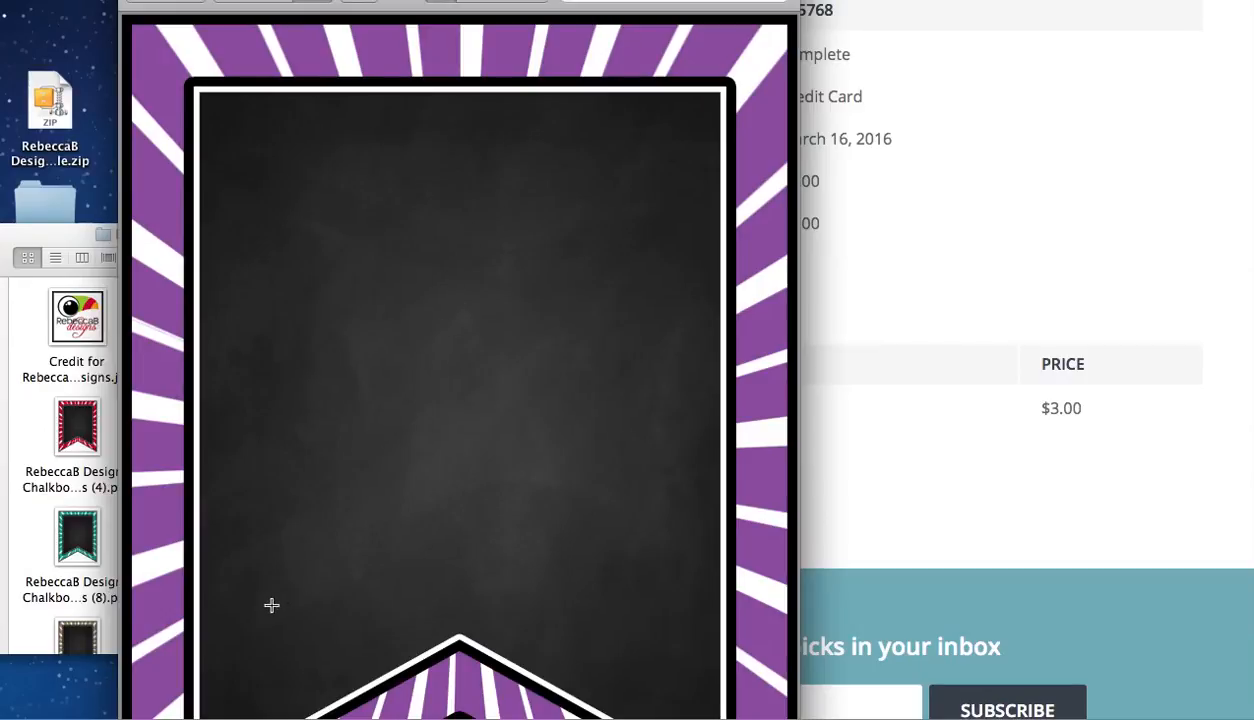
mouse_move(452, 476)
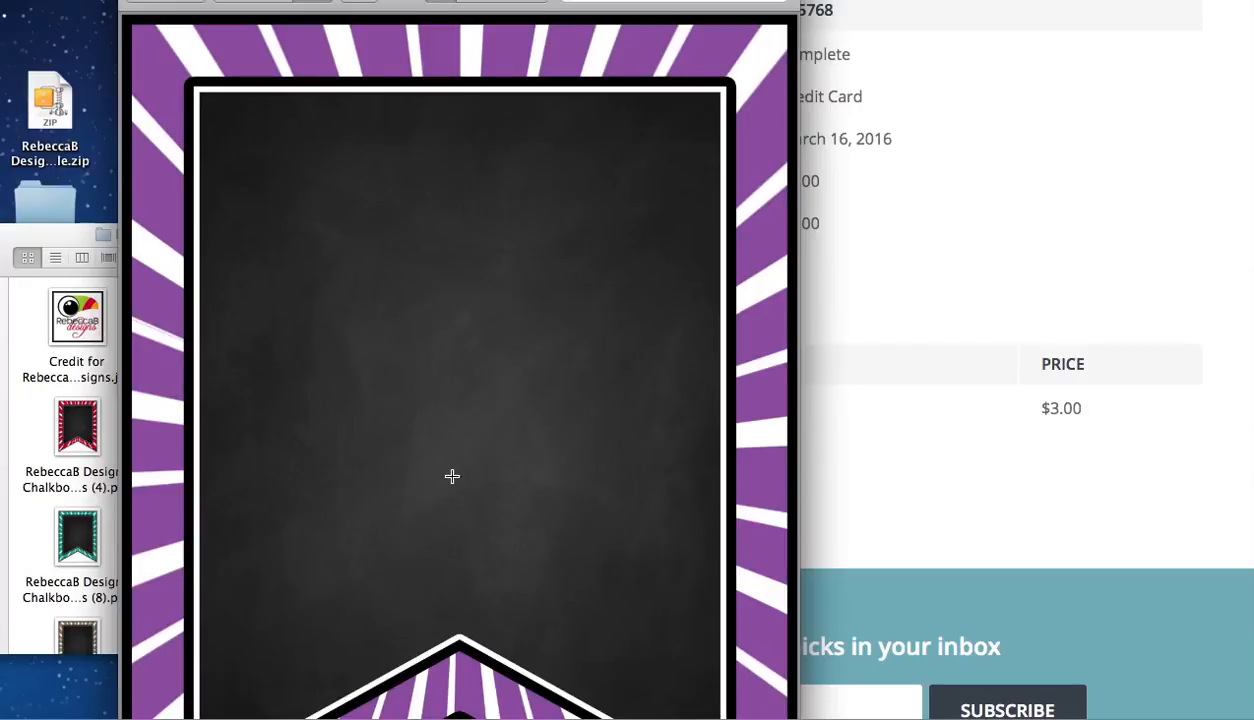
mouse_move(412, 416)
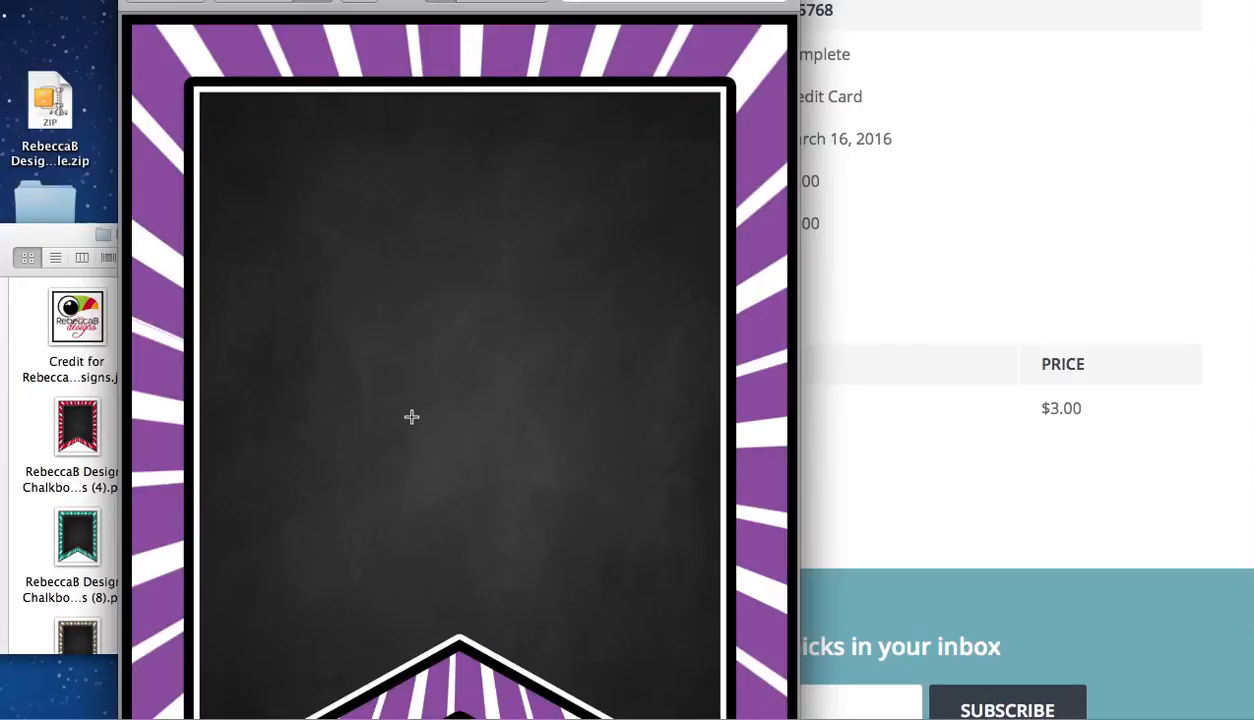
mouse_move(200, 414)
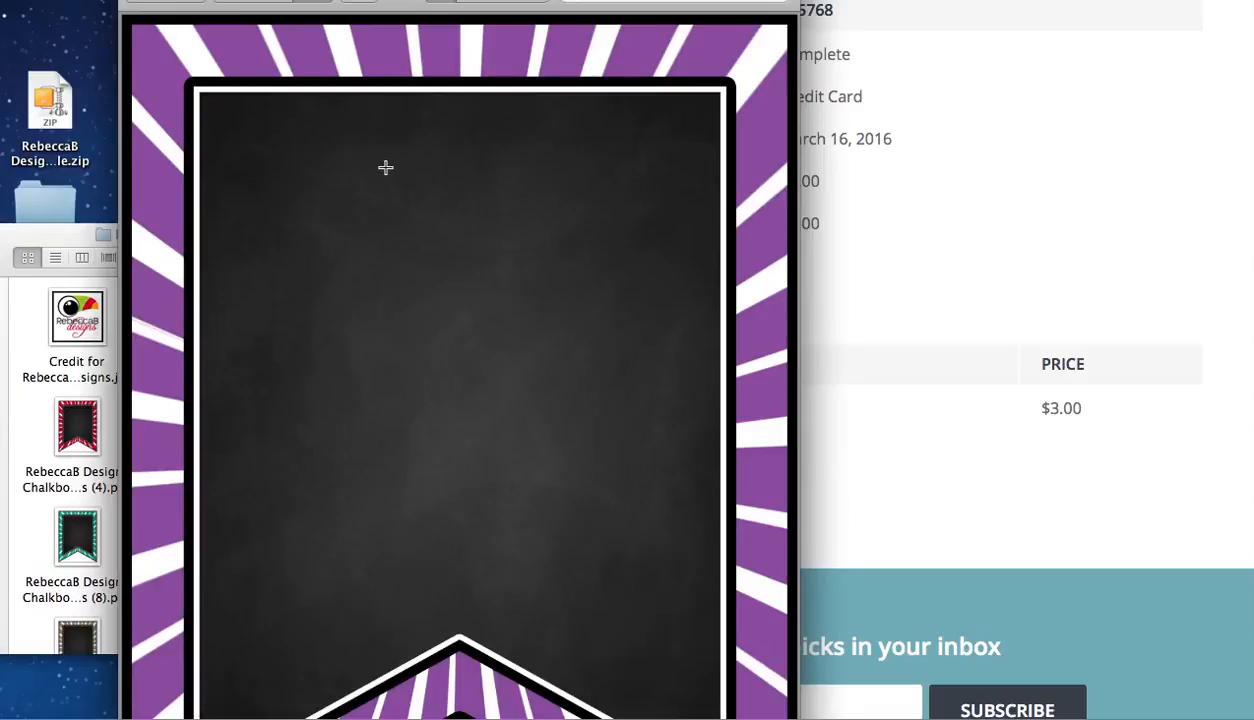
mouse_move(396, 132)
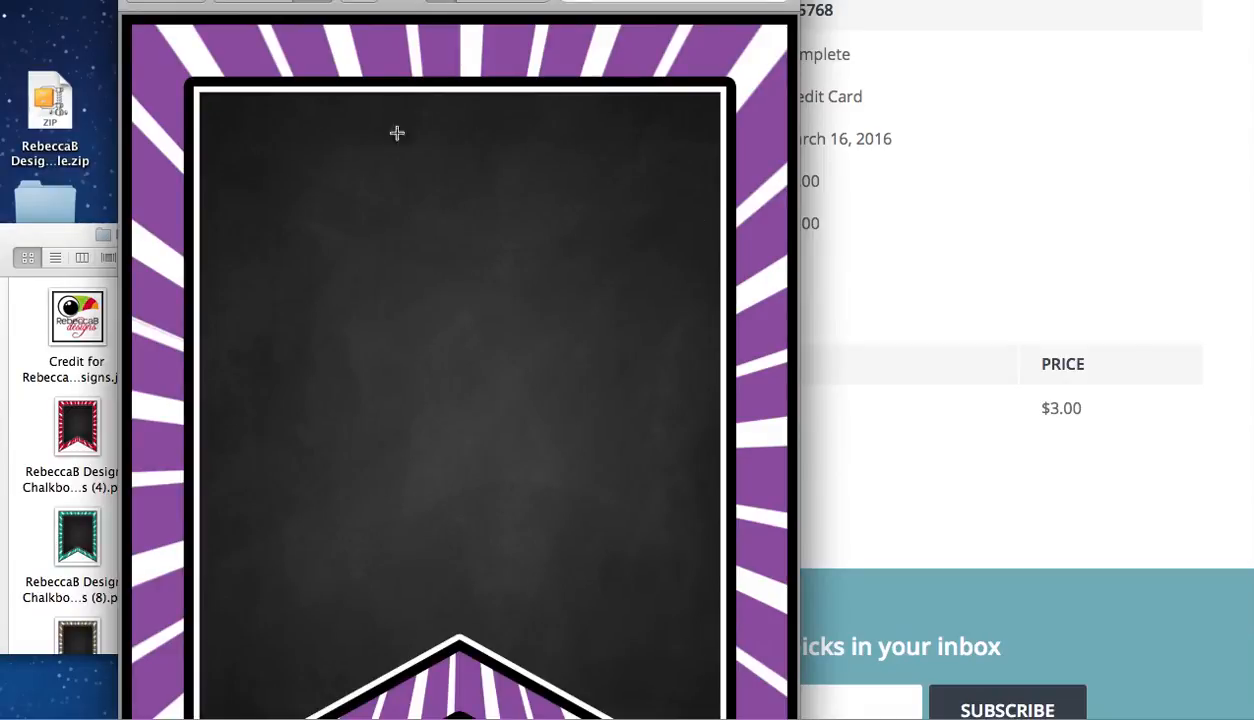
mouse_move(28, 336)
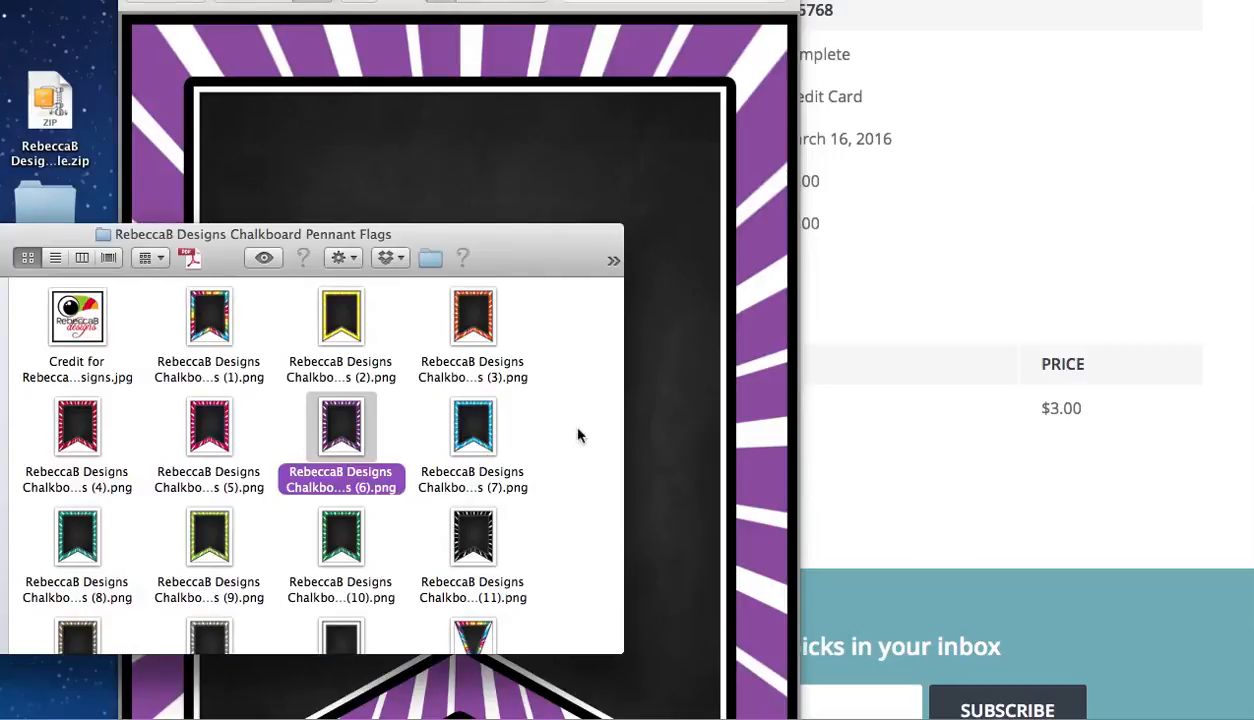
mouse_move(588, 434)
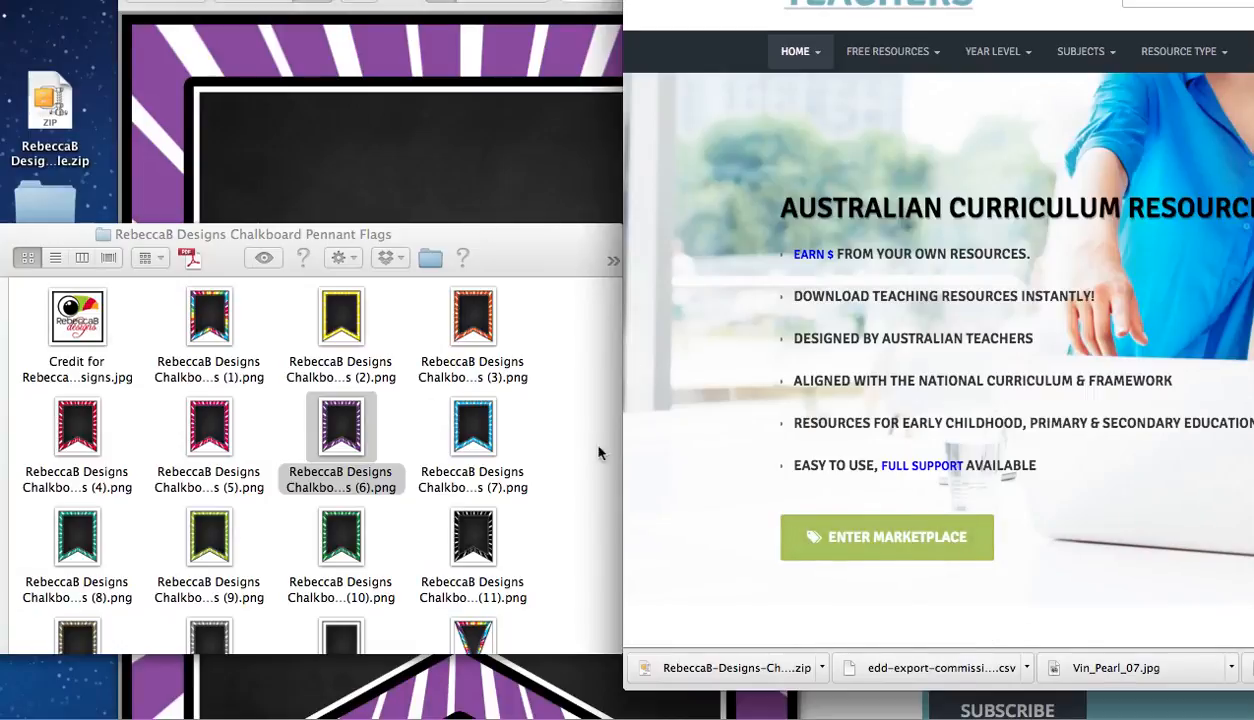
mouse_move(808, 680)
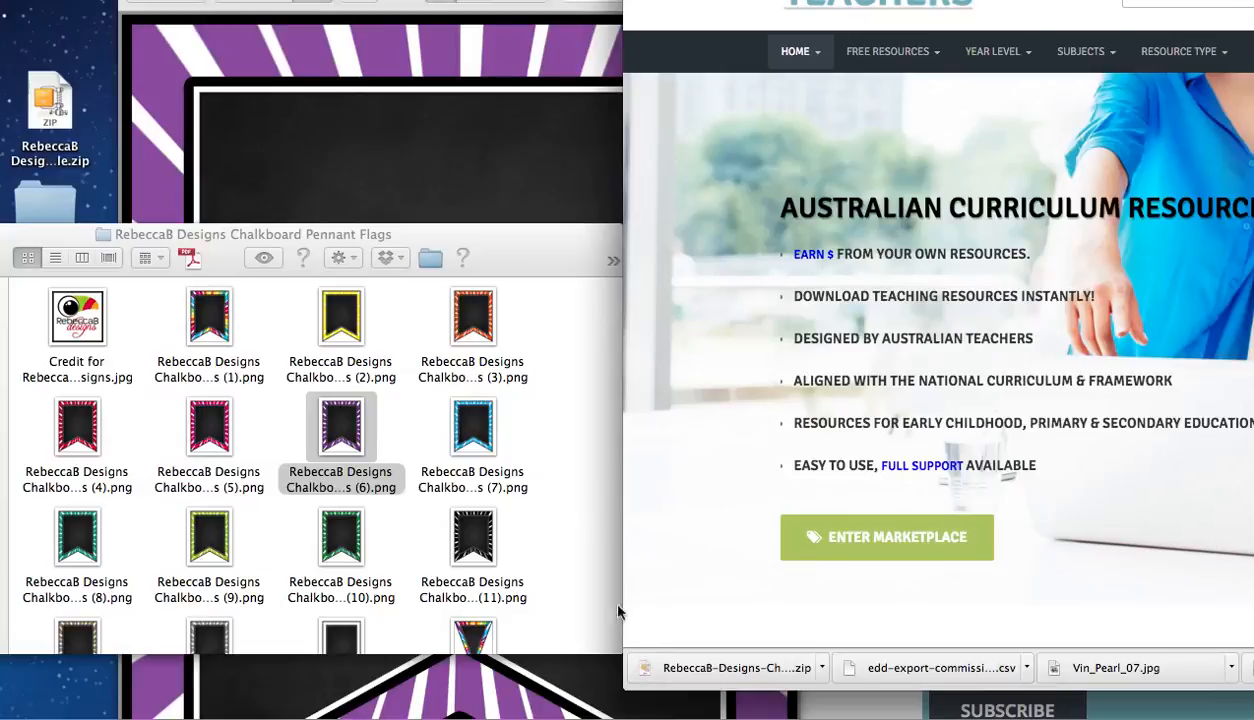
mouse_move(644, 660)
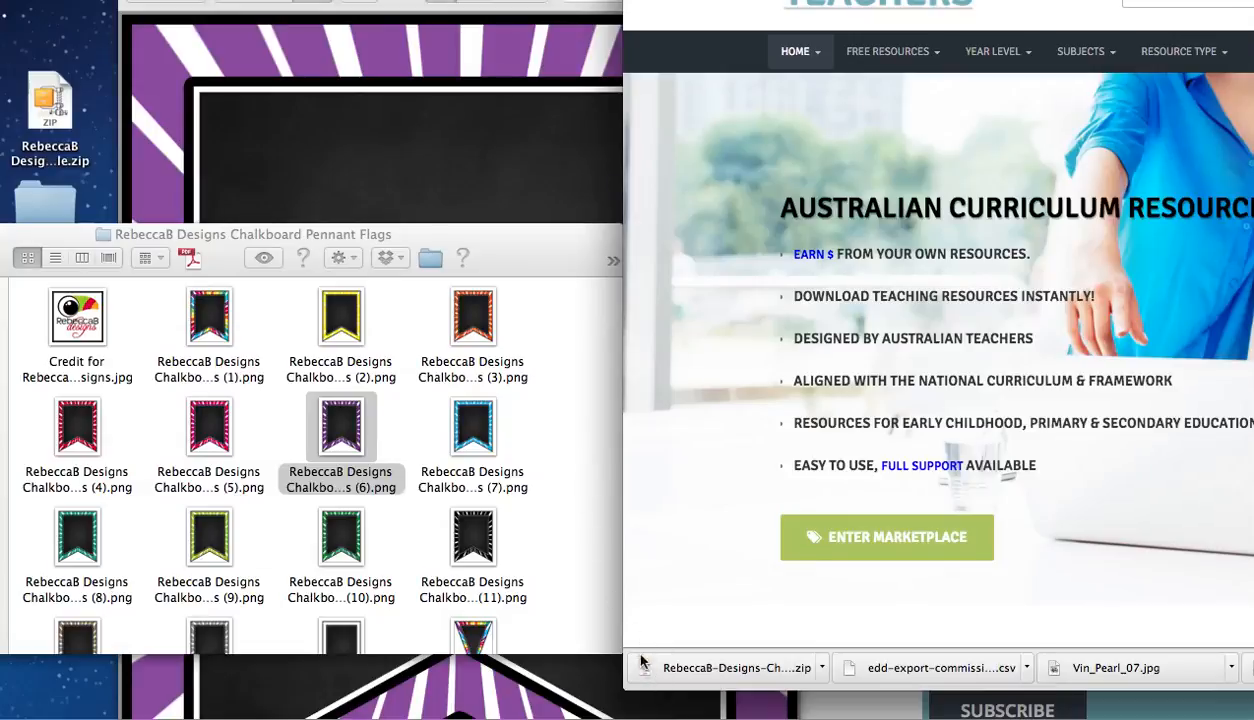
mouse_move(532, 256)
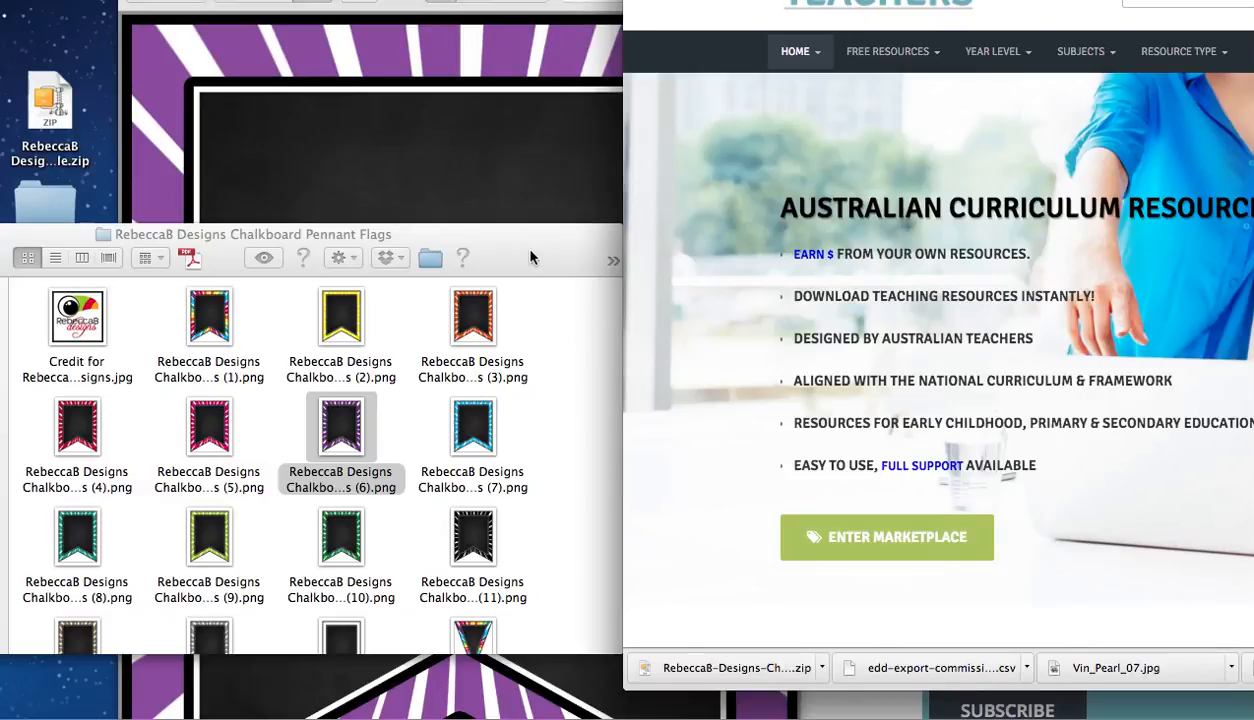
mouse_move(528, 250)
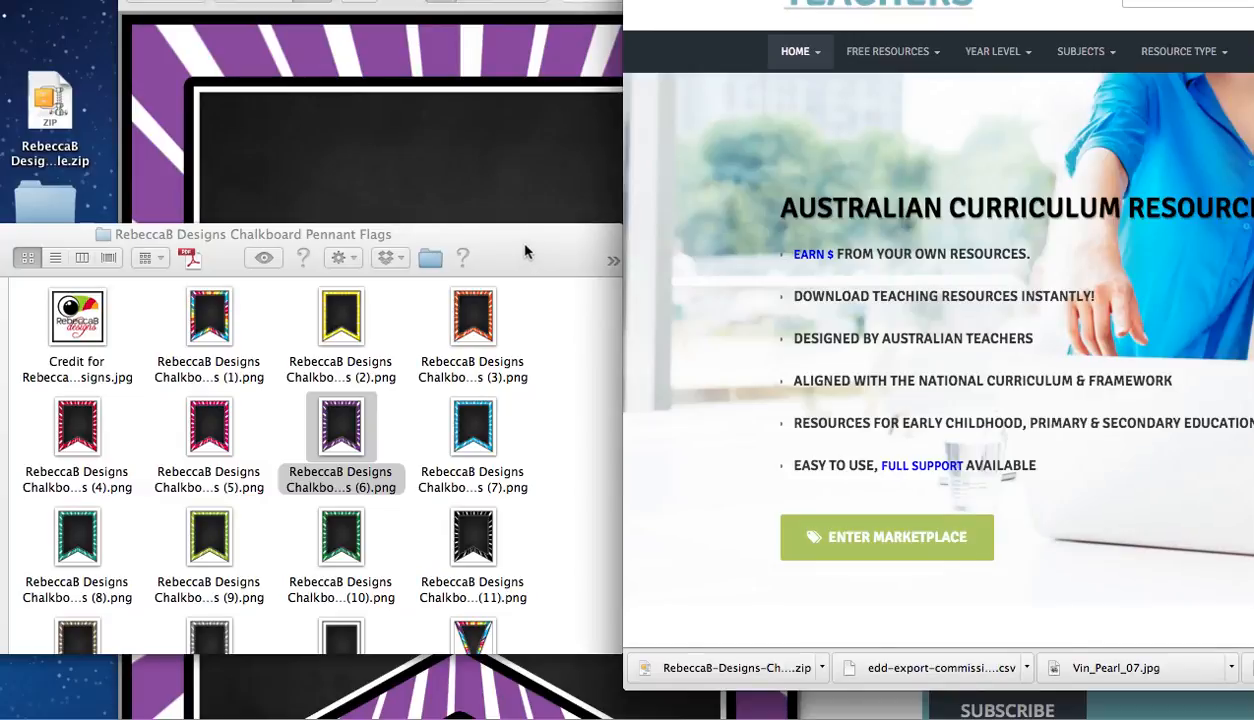